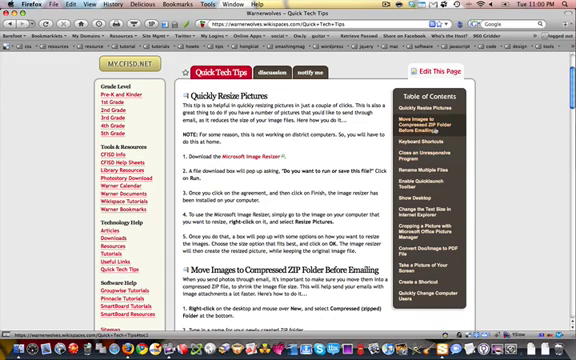
{"action": "scroll", "scroll_direction": "down", "scroll_amount": 3}
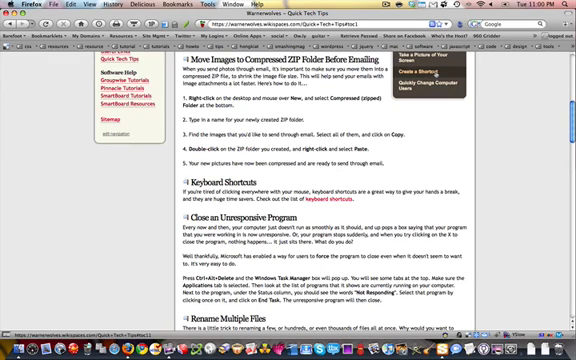
{"action": "scroll", "scroll_direction": "down", "scroll_amount": 3}
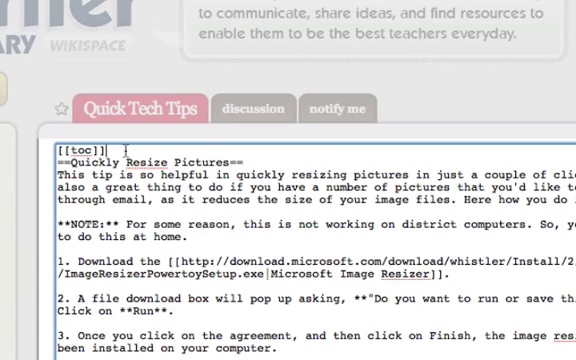
{"action": "double_click", "coordinate": [78, 151]}
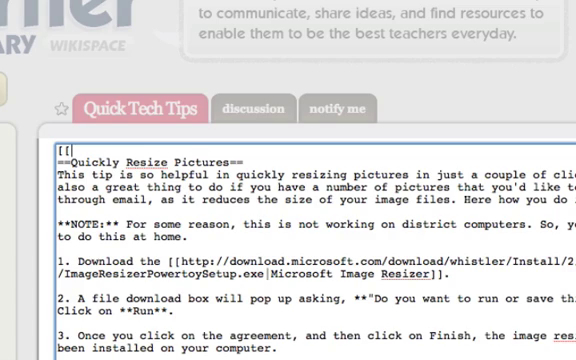
{"action": "type", "text": "t"}
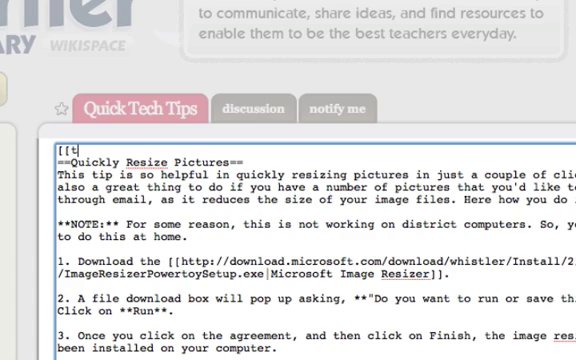
{"action": "type", "text": "oc]]"}
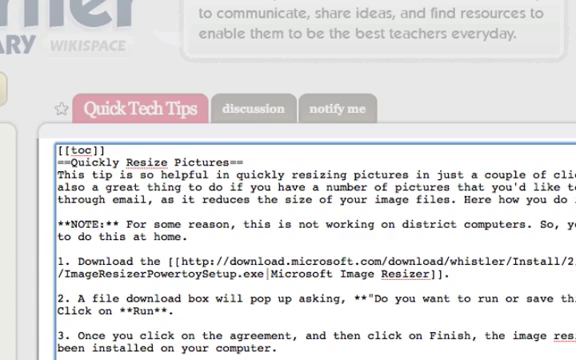
{"action": "left_click", "coordinate": [105, 145]}
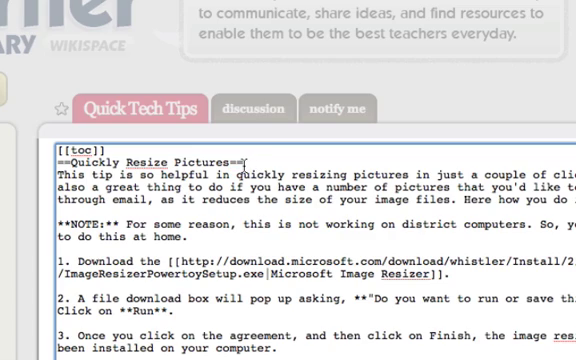
{"action": "mouse_move", "coordinate": [295, 185]}
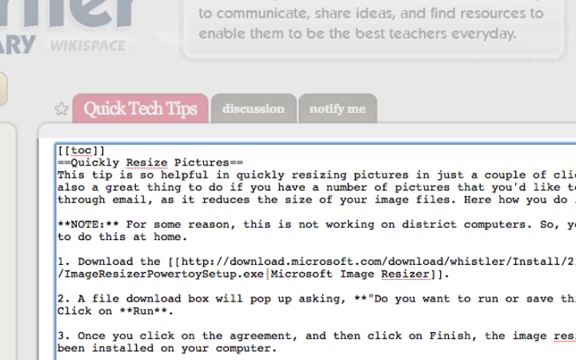
{"action": "left_click", "coordinate": [246, 158]}
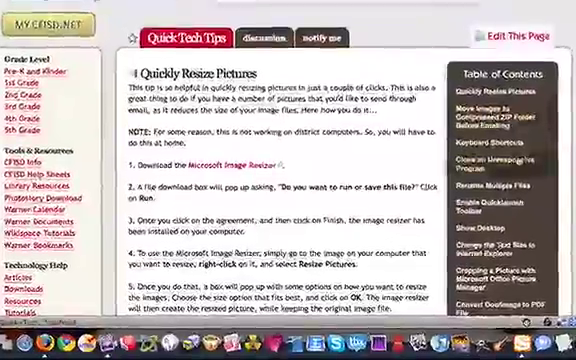
{"action": "scroll", "scroll_direction": "down", "scroll_amount": 3}
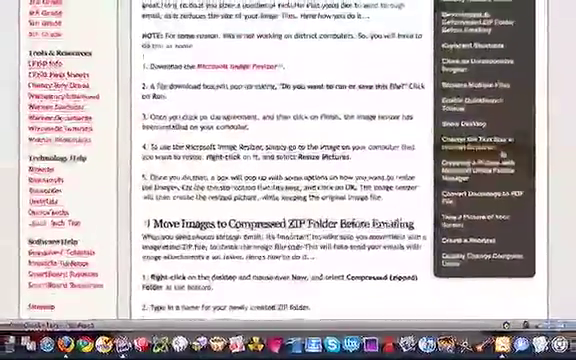